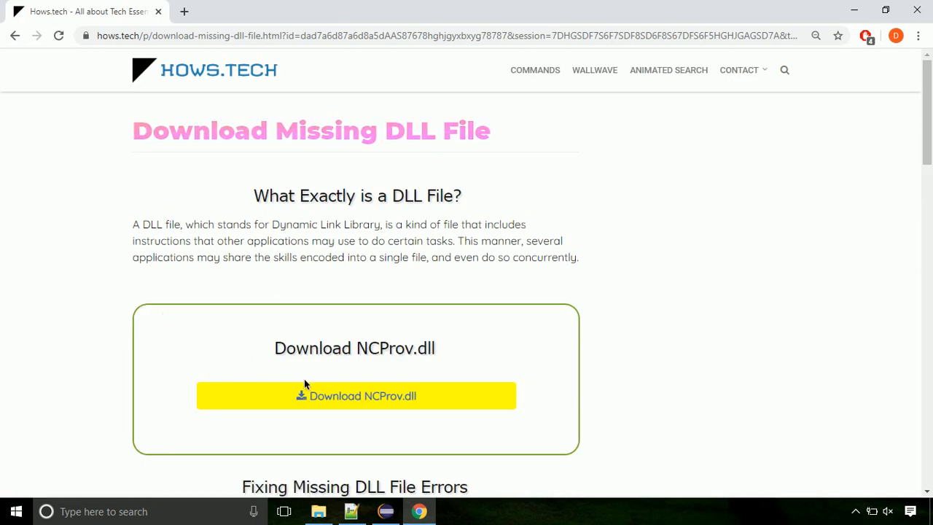
pyautogui.moveTo(356, 396)
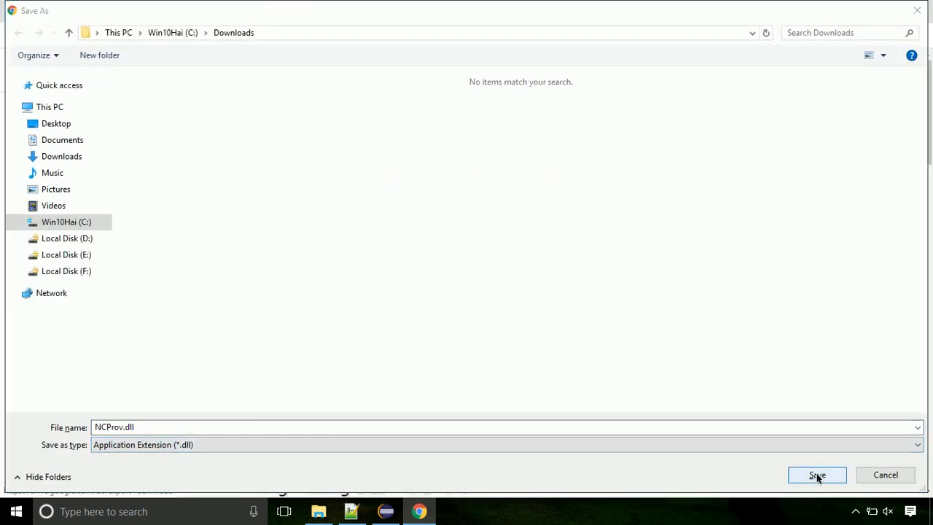
# - Save NCProv.dll to Downloads and bring up the finished download's choices
pyautogui.click(816, 475)
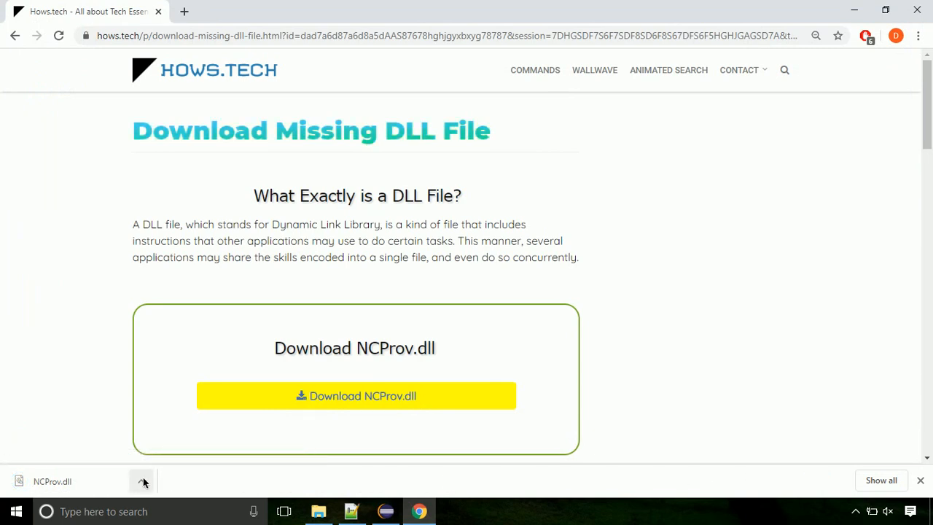
pyautogui.click(141, 481)
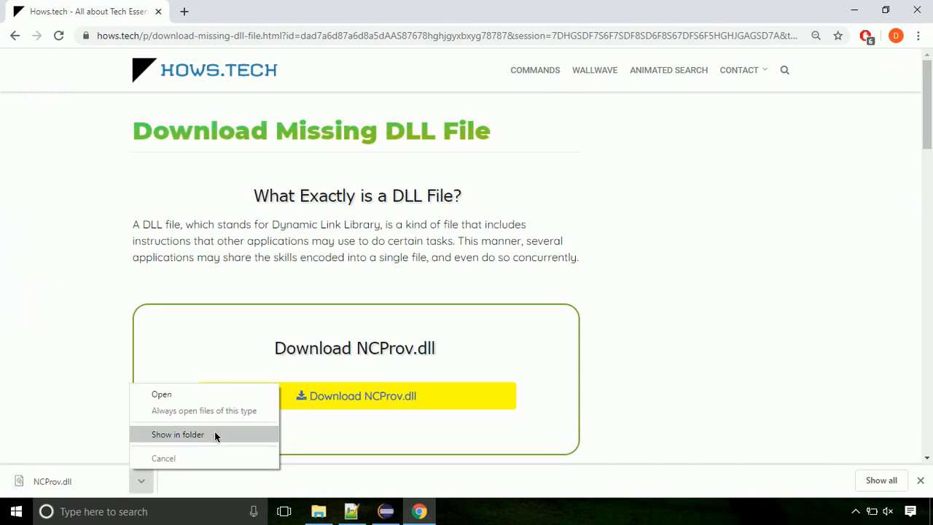
# - Show NCProv.dll in Downloads and copy it from its context menu
pyautogui.click(178, 434)
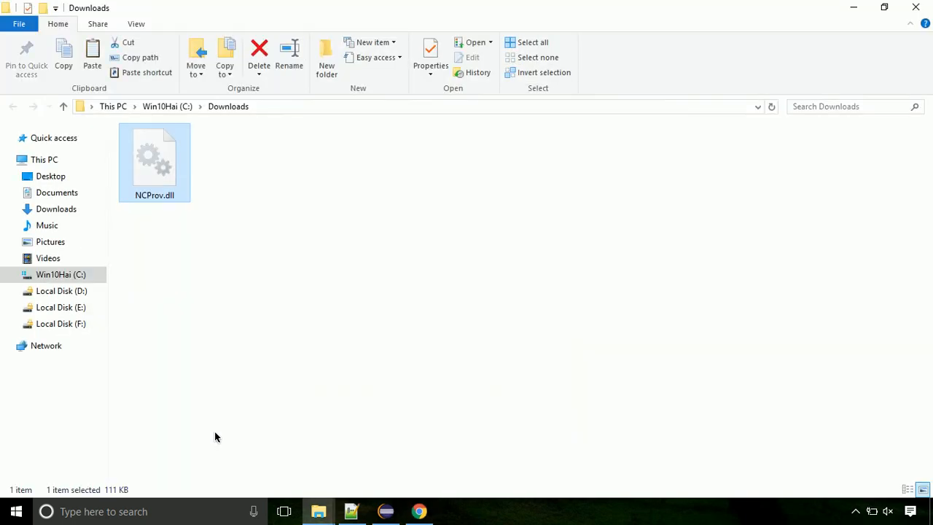
pyautogui.moveTo(153, 172)
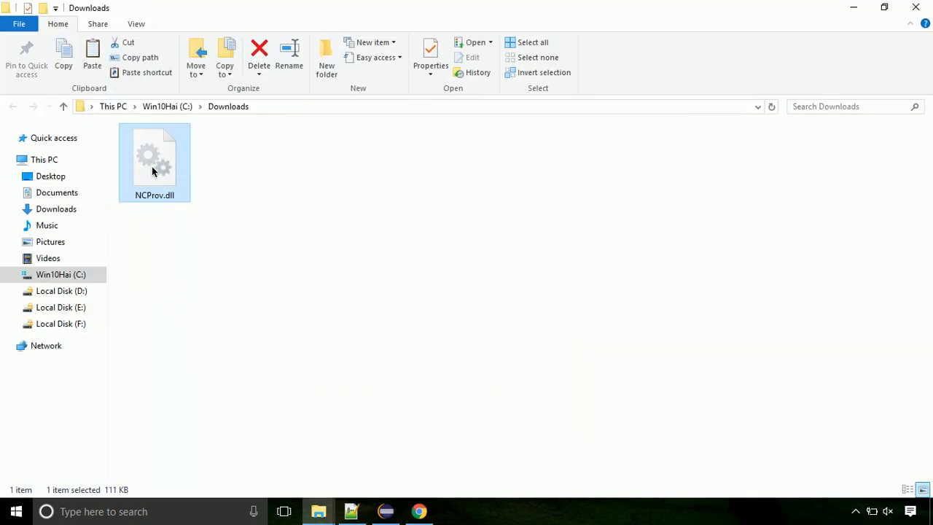
pyautogui.rightClick(154, 160)
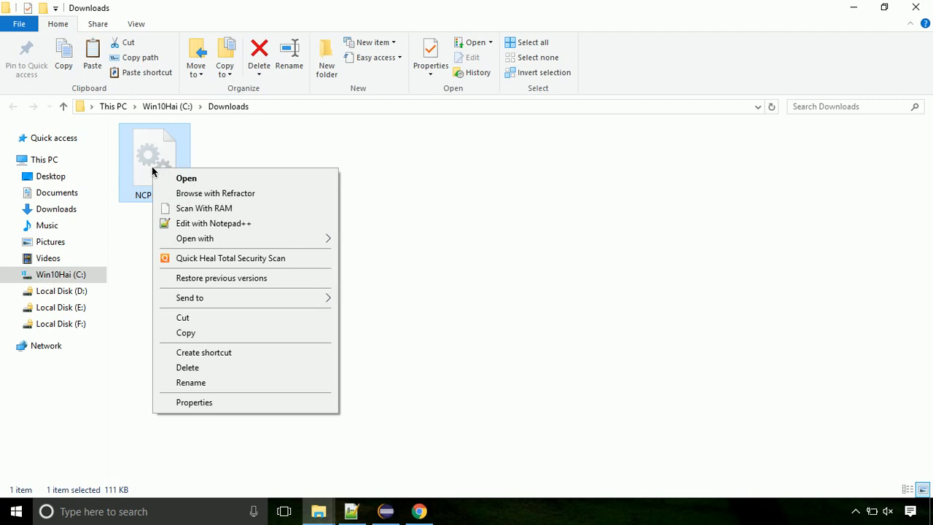
pyautogui.moveTo(243, 332)
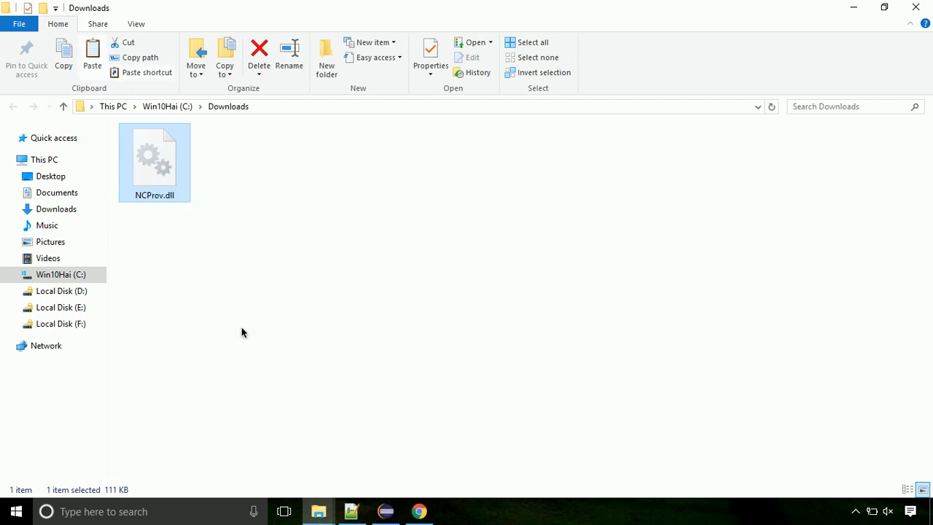
pyautogui.click(61, 274)
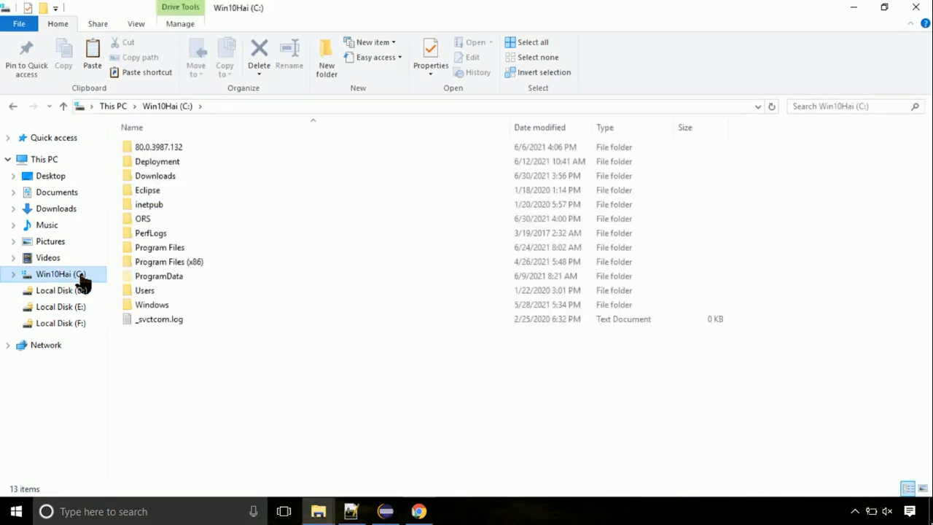
pyautogui.moveTo(123, 294)
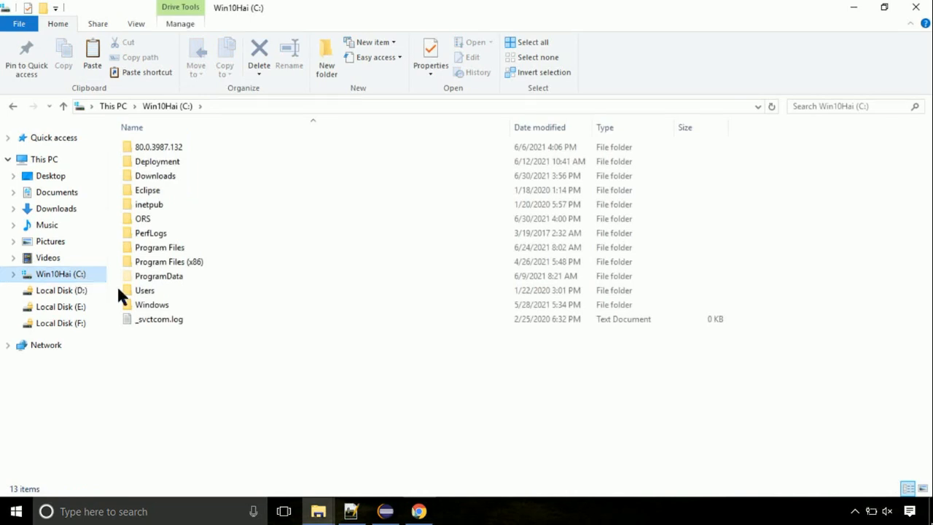
pyautogui.moveTo(186, 309)
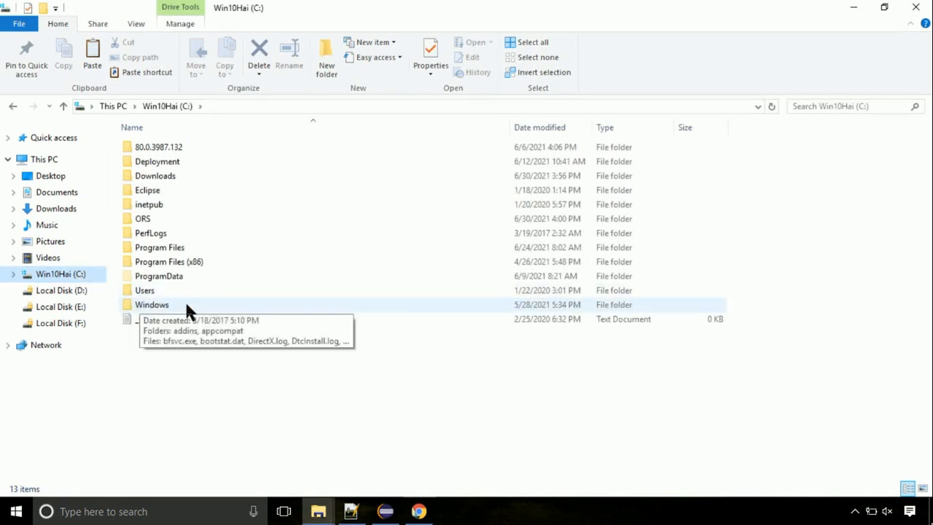
# - Navigate into C:\Windows\System32
pyautogui.doubleClick(151, 305)
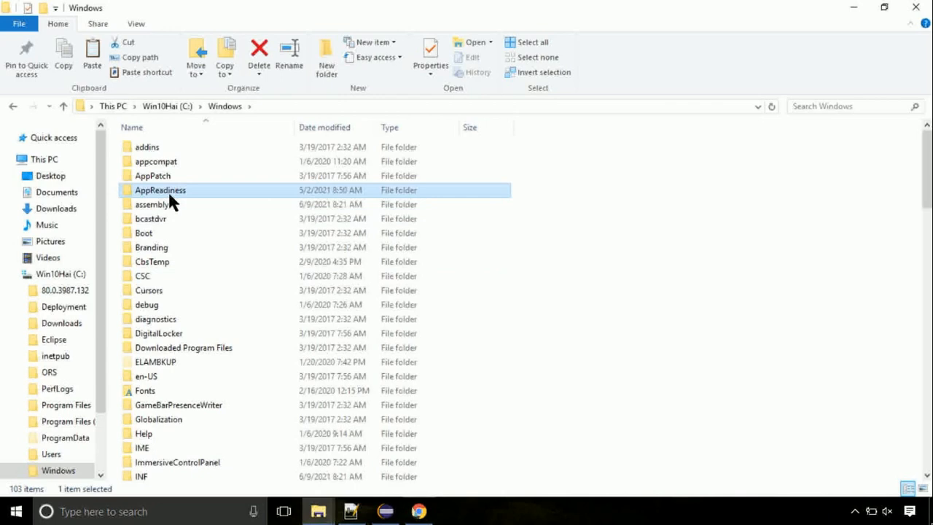
pyautogui.scroll(-3)
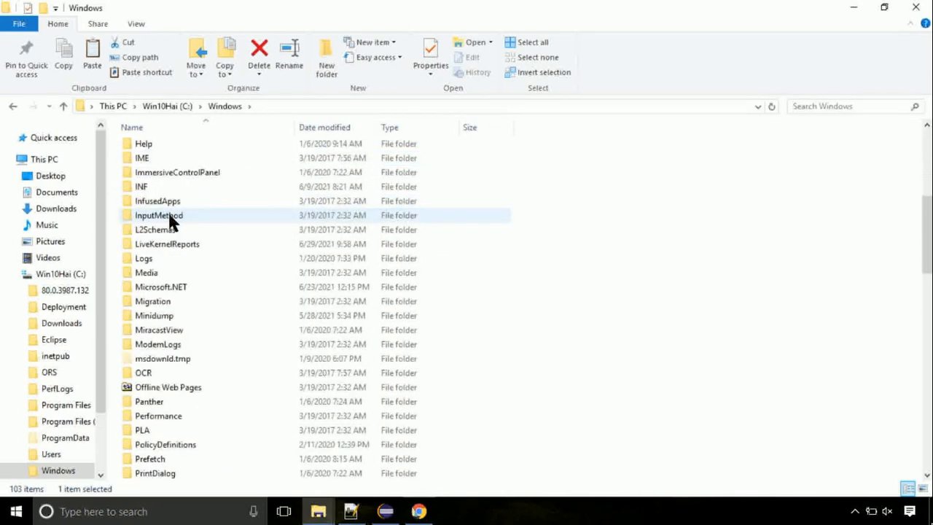
pyautogui.scroll(-3)
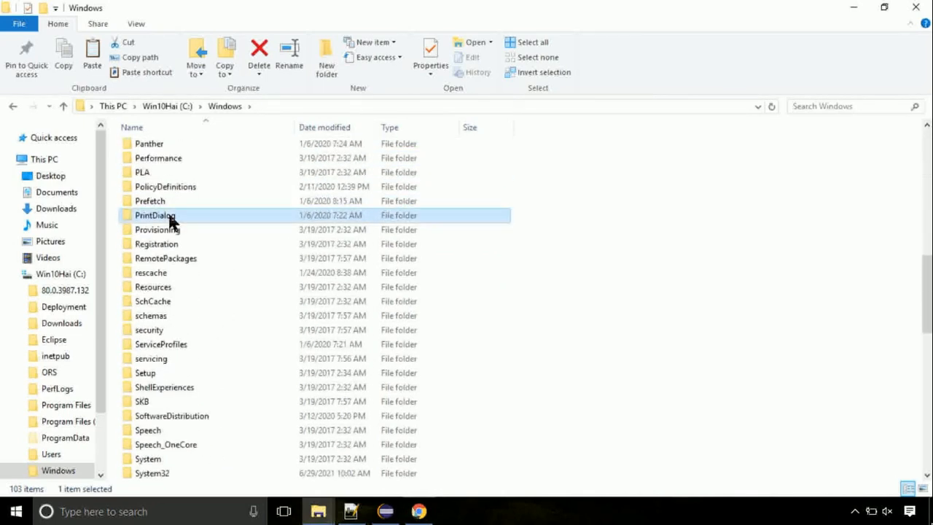
pyautogui.scroll(-3)
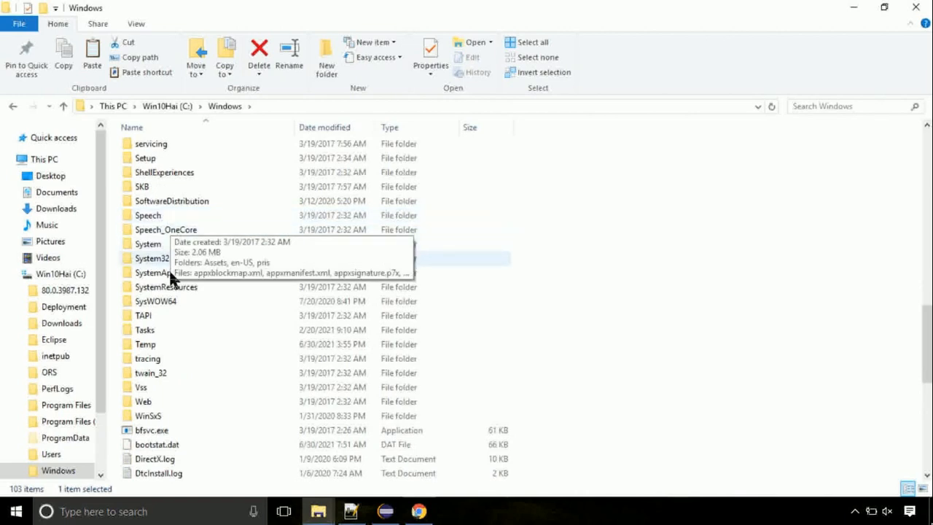
pyautogui.doubleClick(152, 257)
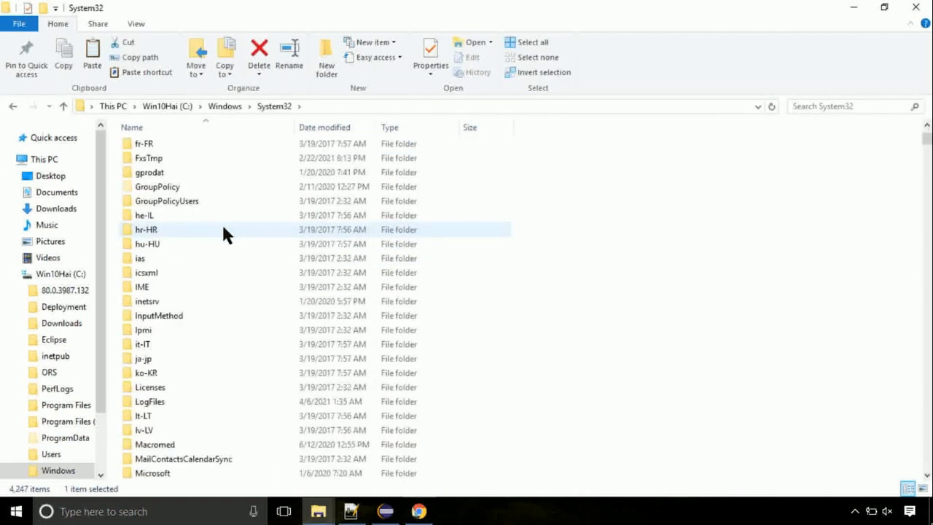
pyautogui.scroll(-3)
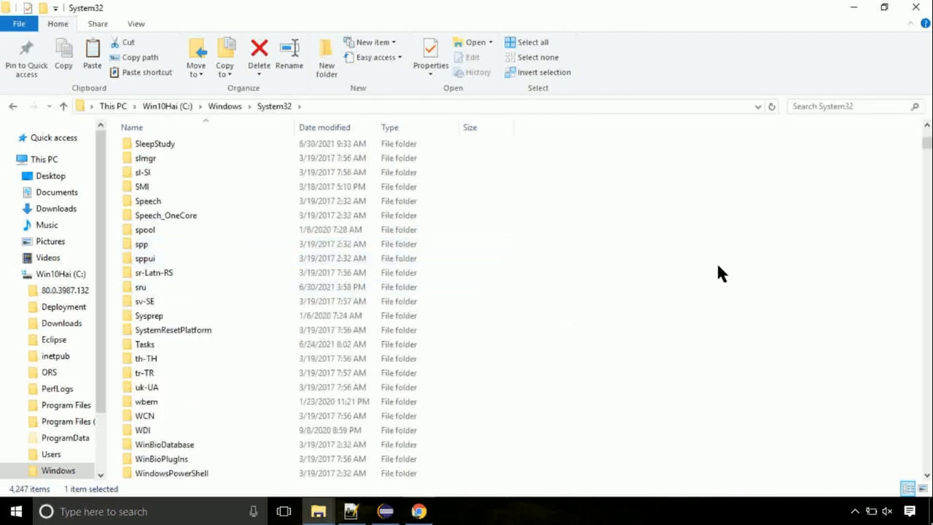
# - Paste NCProv.dll into System32, granting administrator permission
pyautogui.rightClick(721, 274)
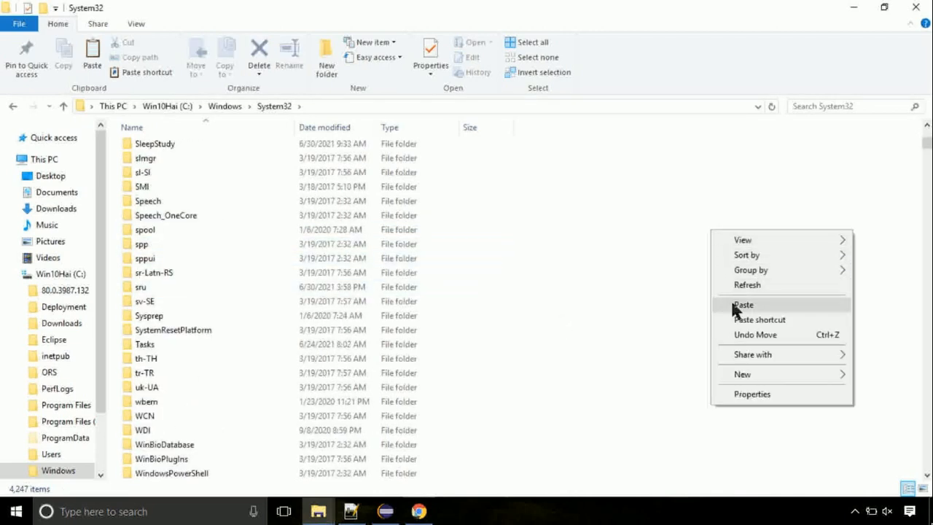
pyautogui.click(743, 304)
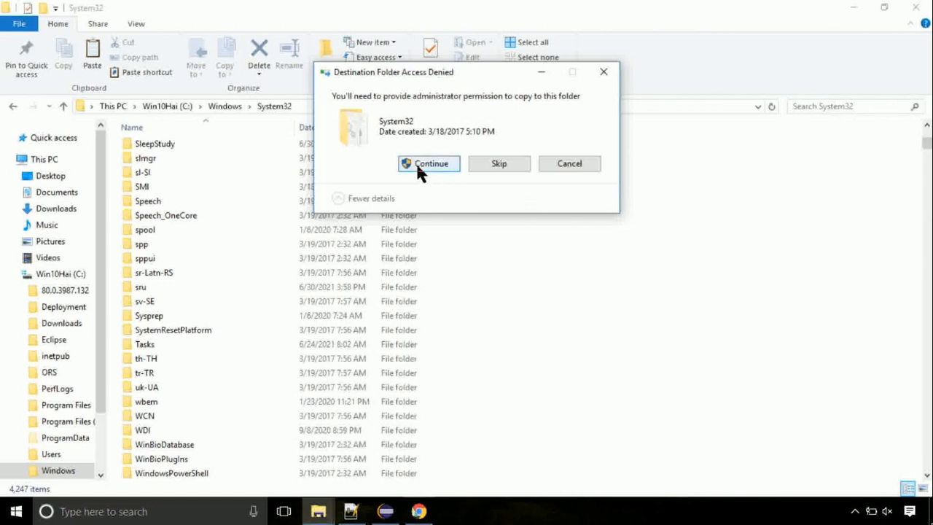
pyautogui.click(428, 163)
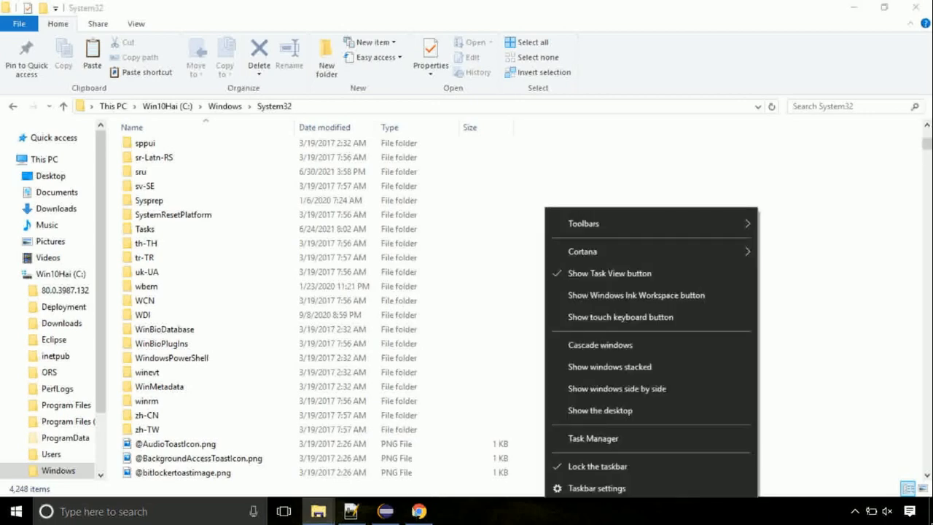
# - Start a new task in Task Manager and browse the C: drive for its program
pyautogui.click(591, 437)
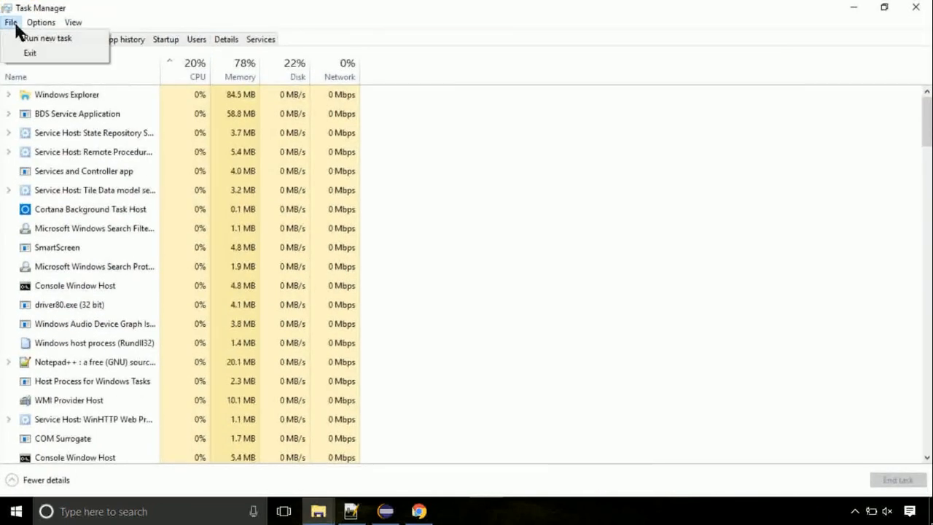
pyautogui.click(47, 38)
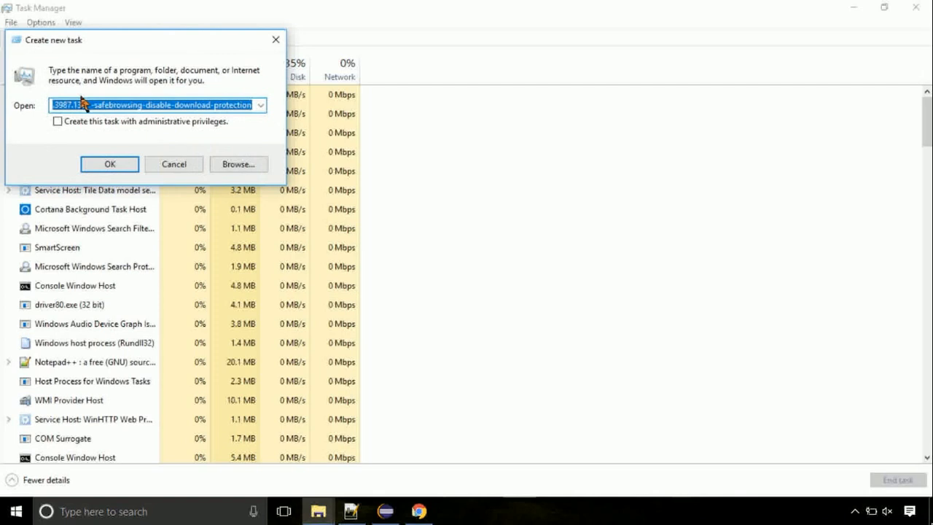
pyautogui.click(238, 163)
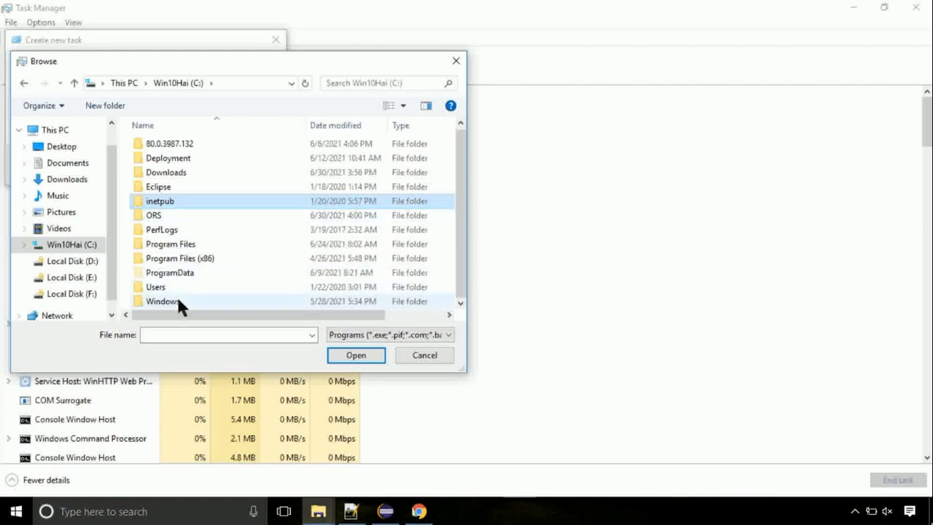
# - Launch C:\Windows\System32\cmd.exe as a new task with administrative privileges
pyautogui.doubleClick(161, 300)
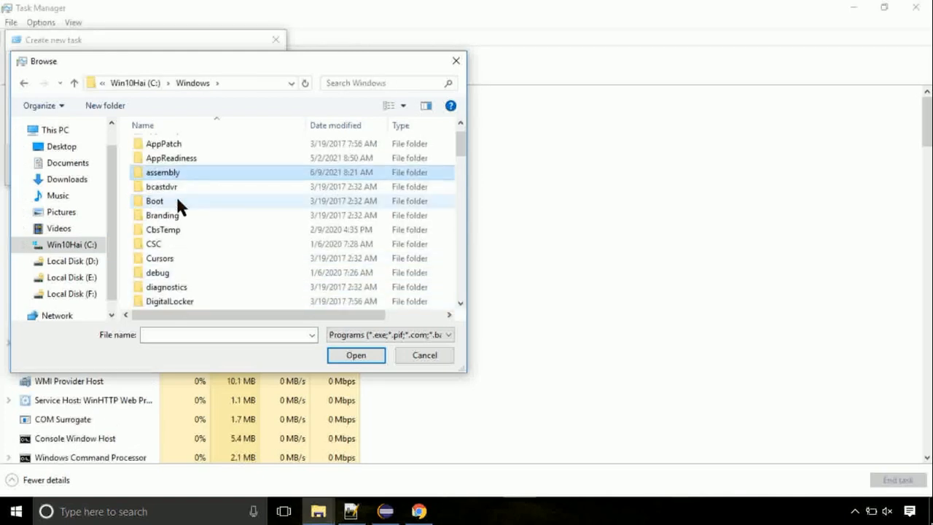
pyautogui.scroll(-3)
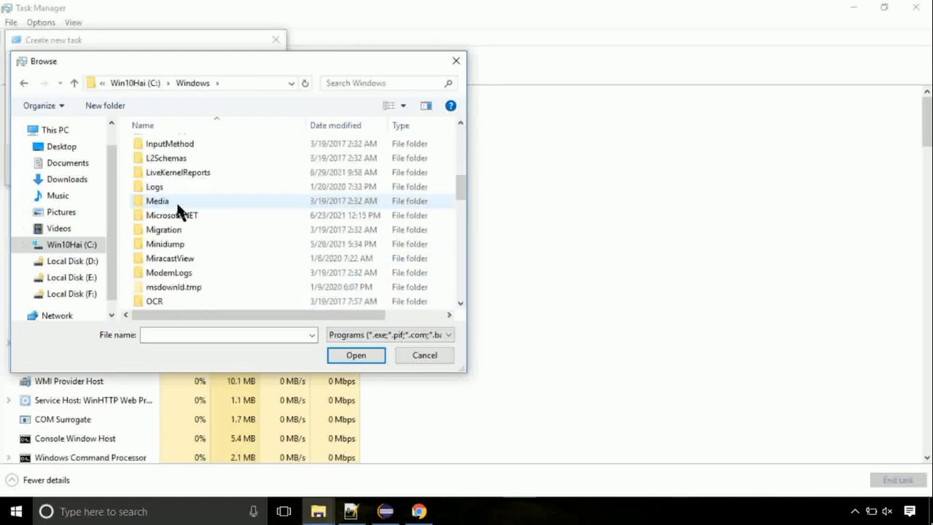
pyautogui.scroll(-3)
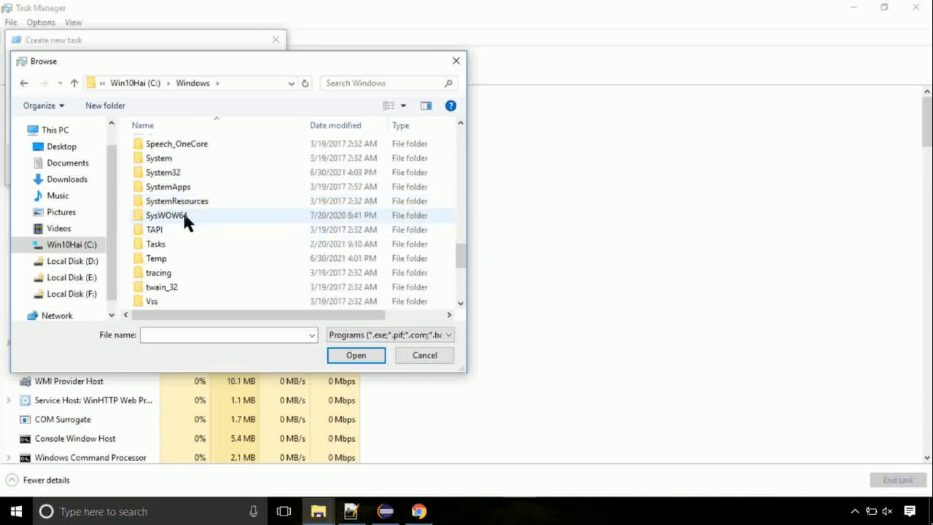
pyautogui.doubleClick(164, 172)
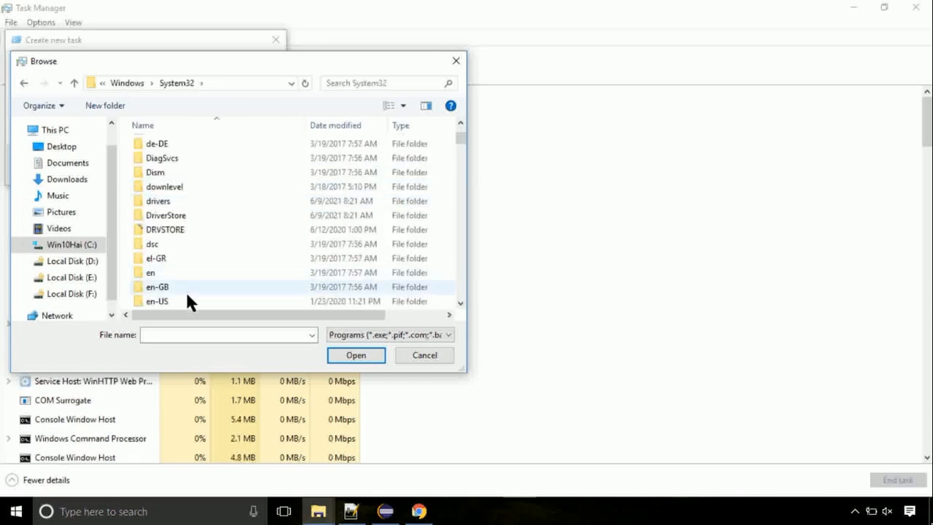
pyautogui.scroll(-3)
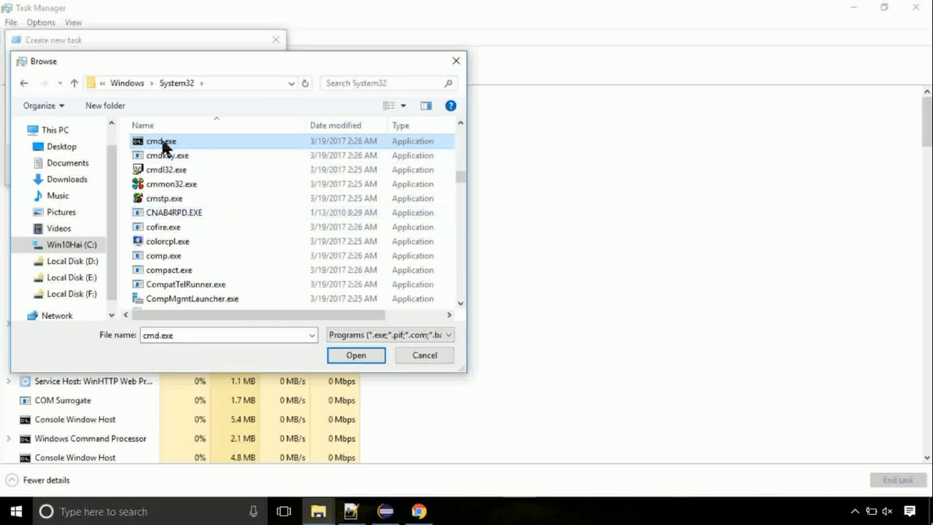
pyautogui.click(356, 355)
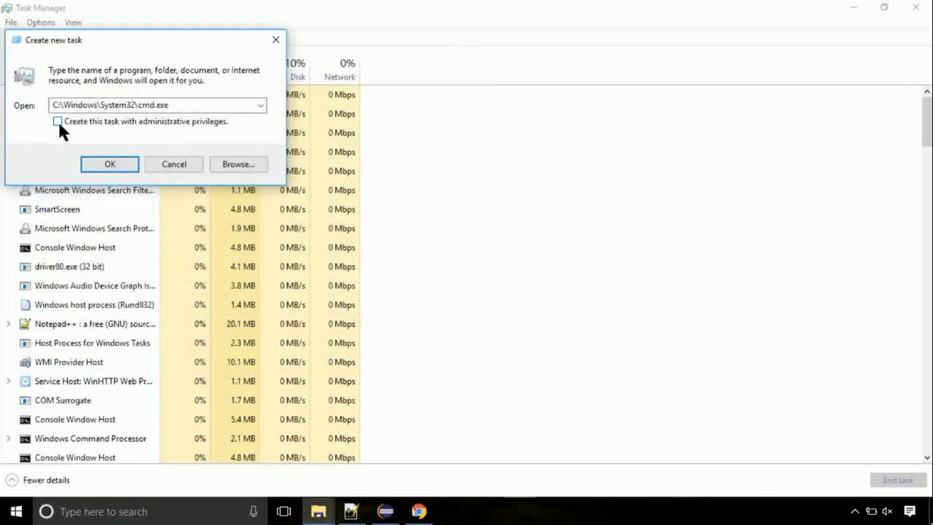
pyautogui.click(109, 163)
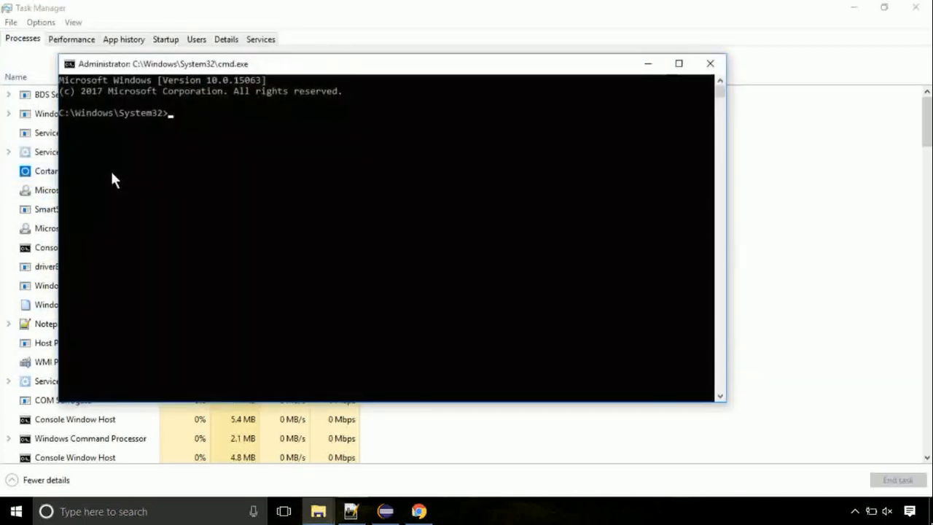
# - Run gpupdate in the admin prompt, then enter chkdsk c:
pyautogui.moveTo(391, 64); pyautogui.dragTo(481, 115)
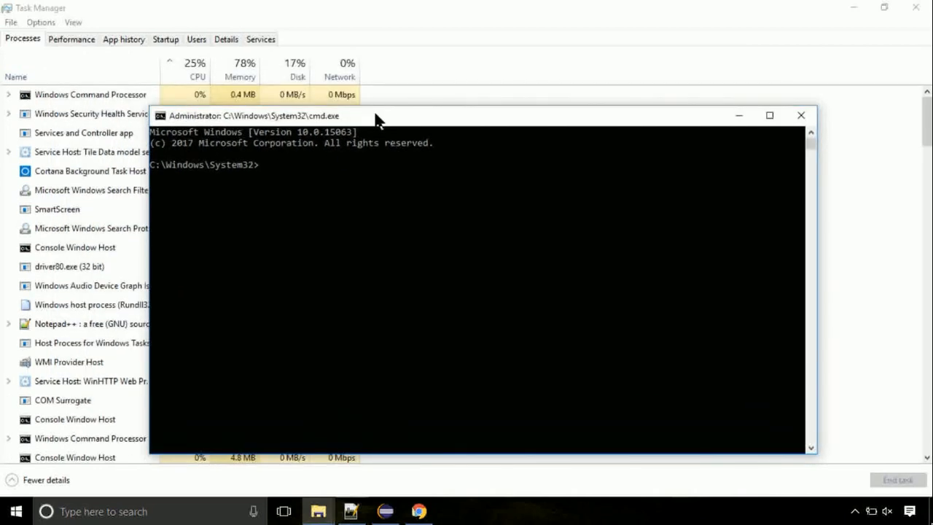
pyautogui.write('gpupdate')
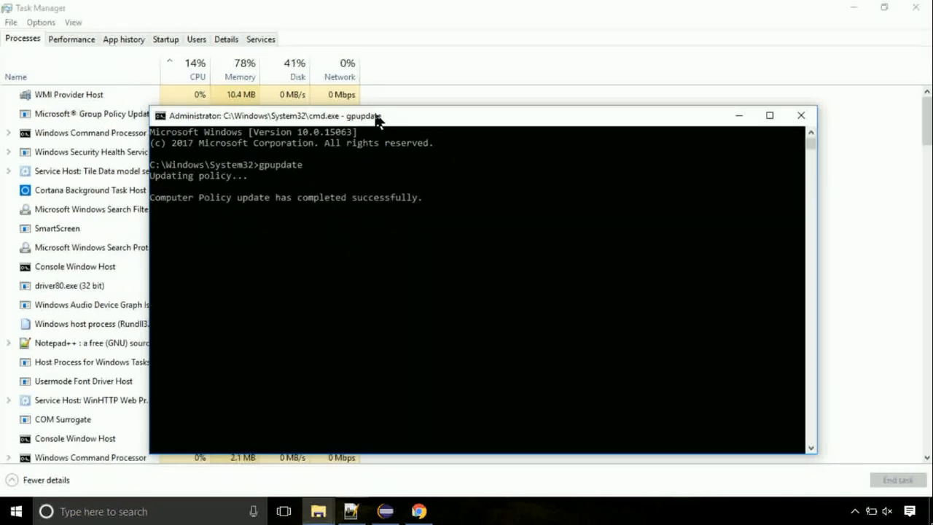
pyautogui.write('chk')
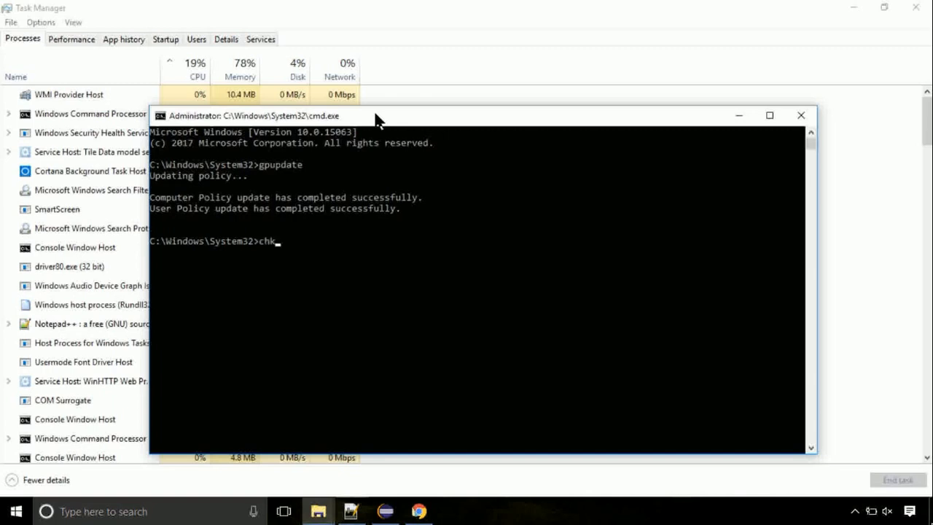
pyautogui.write('dsk c:')
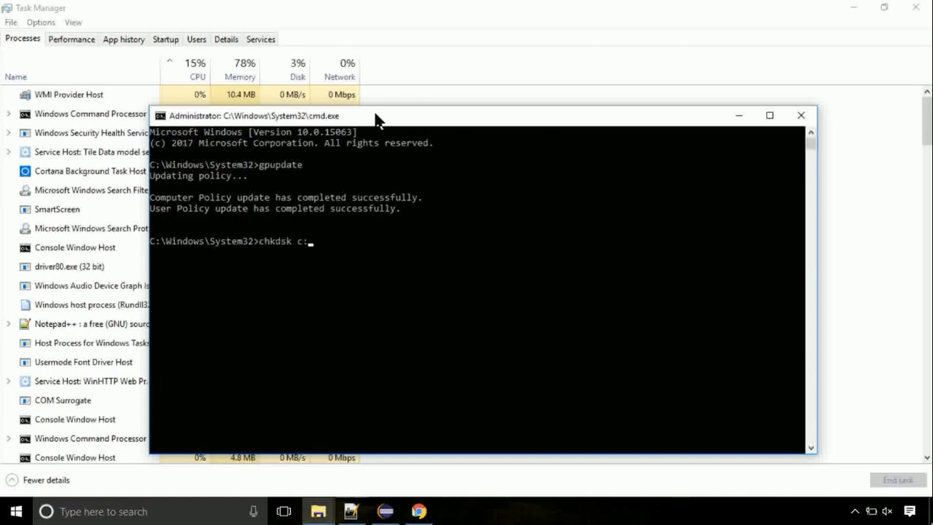